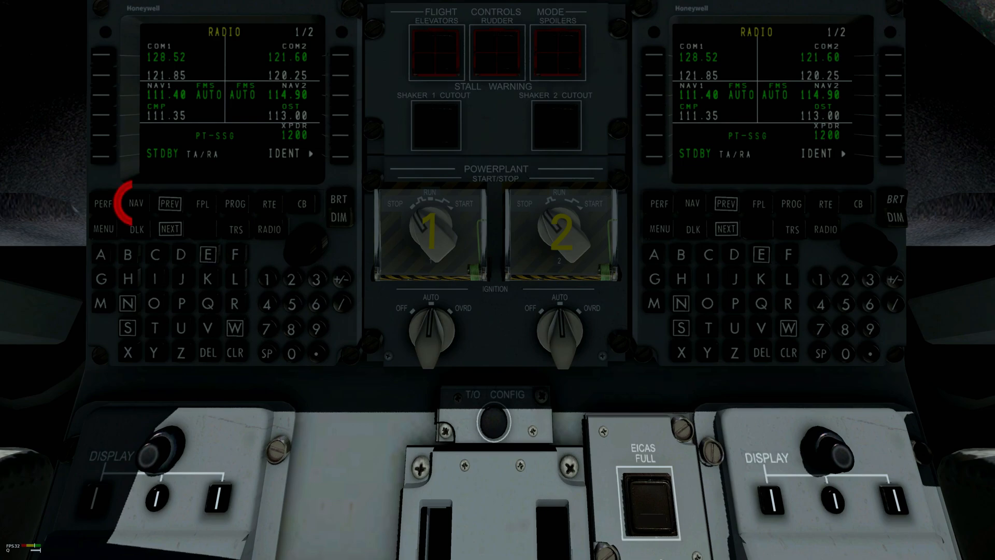
# Leave the FMS radio page and bring up the Position Init navigation page.
pyautogui.click(137, 203)
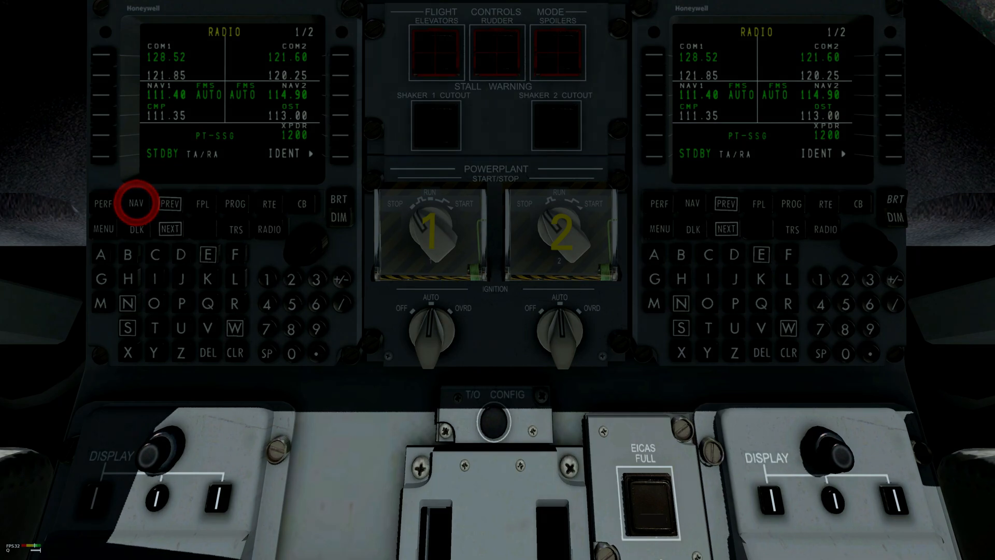
pyautogui.click(136, 203)
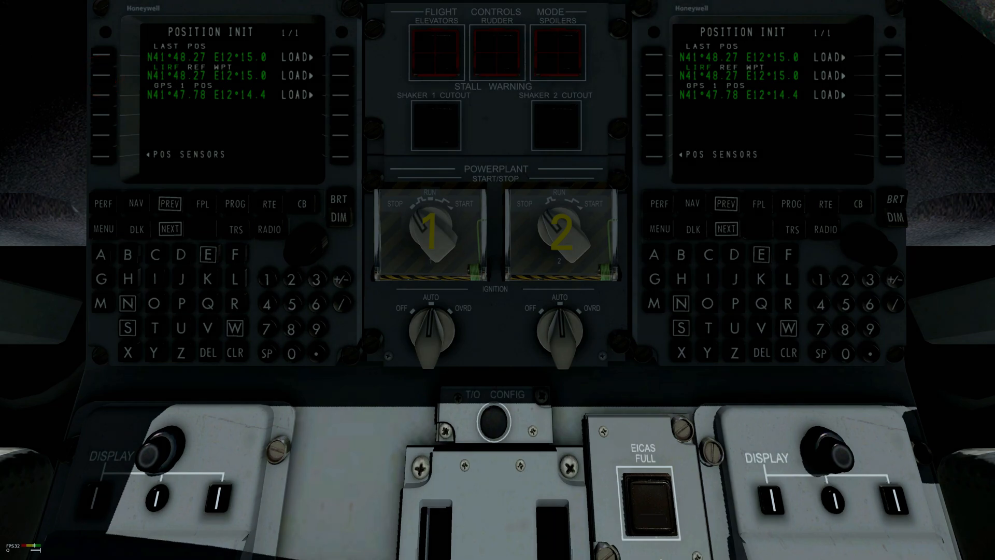
# Load the GPS 1 position as the FMS initial position, reaching the route page.
pyautogui.click(101, 98)
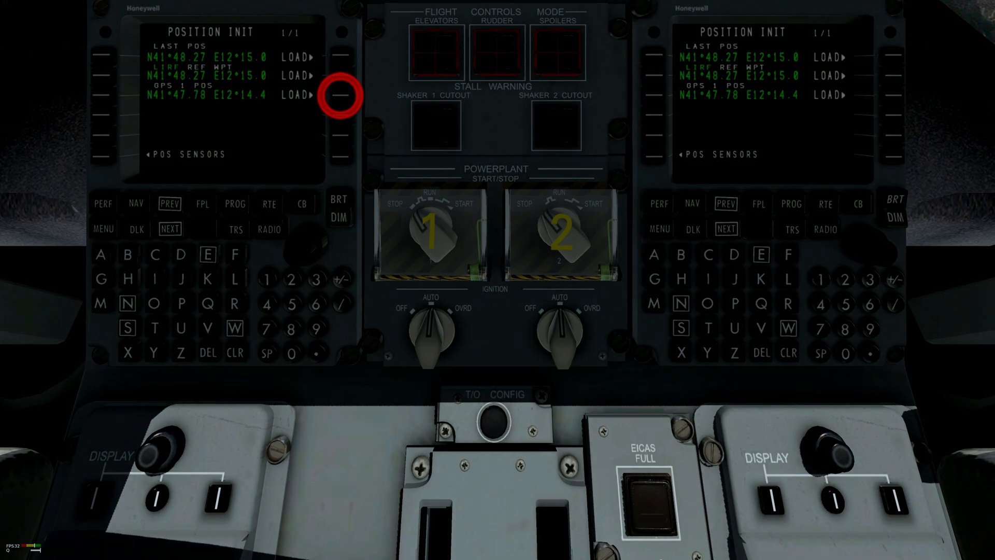
pyautogui.click(342, 95)
pyautogui.write('LS')
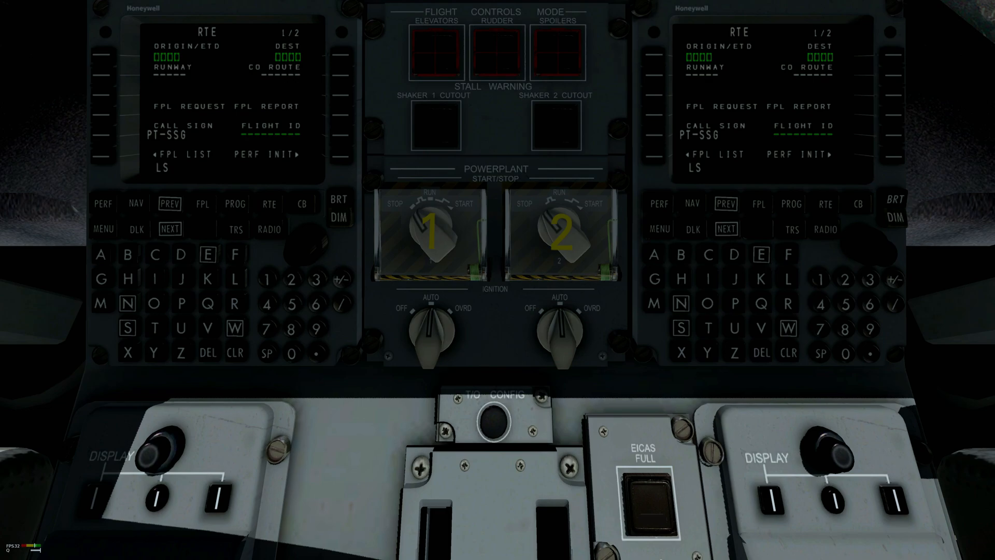
# Enter 'ZH' toward the LSZH origin on the route page.
pyautogui.write('ZH')
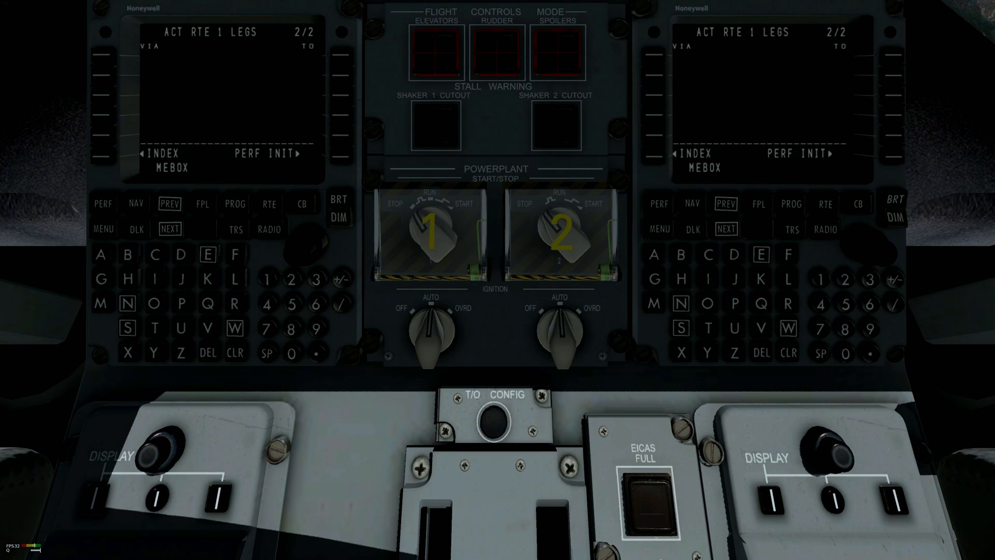
pyautogui.click(135, 203)
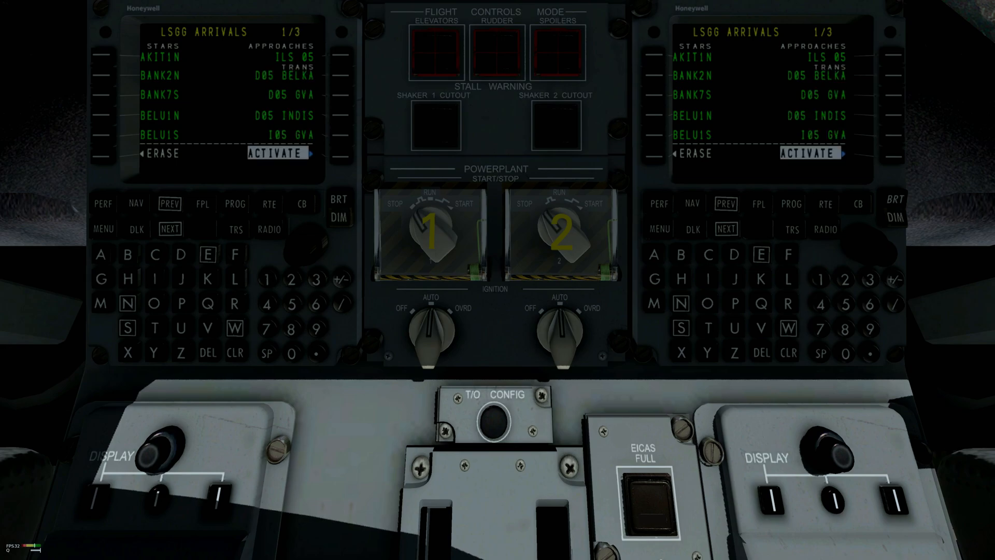
# Activate the LSGG arrivals selection, showing route 1 legs from LSZH.
pyautogui.click(170, 229)
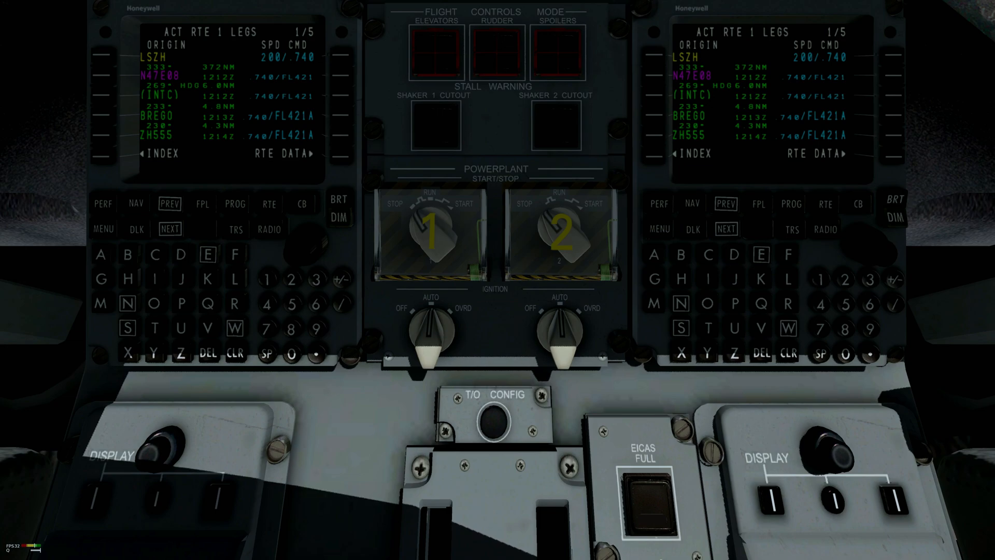
# Show Performance Init page 3 with cruise altitude 31500 and weights filled in.
pyautogui.click(103, 203)
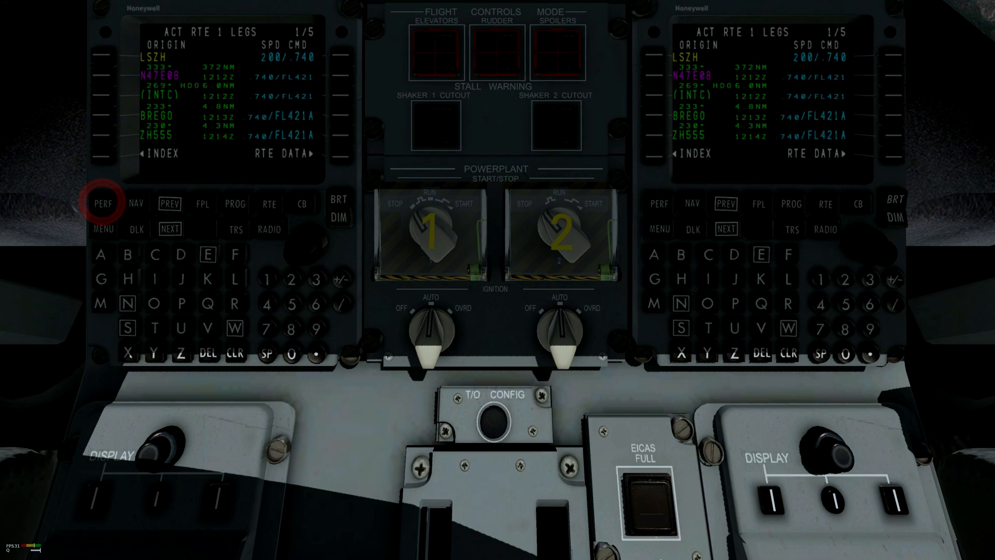
pyautogui.click(103, 203)
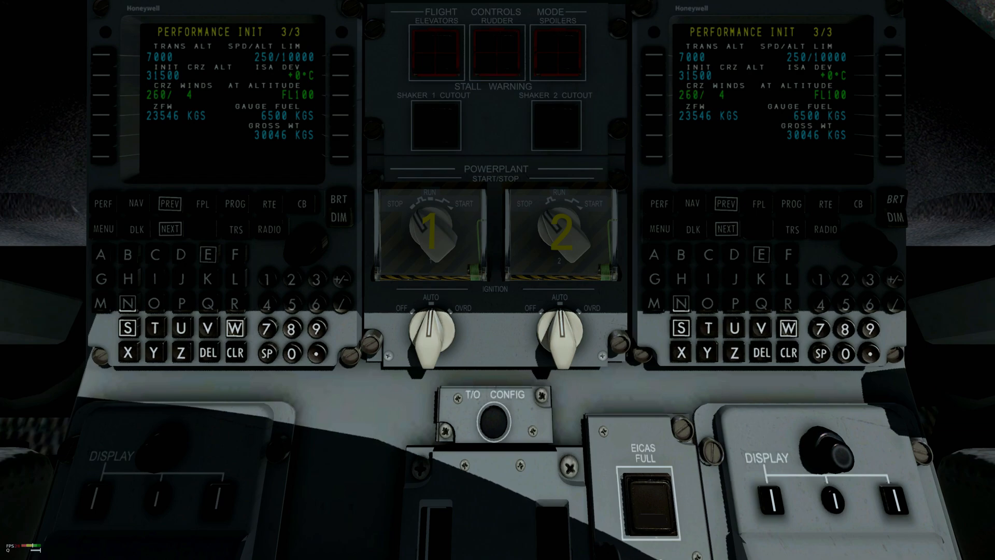
# Move on from Performance Init 3/3 toward the Landing page with VREF 120, VAP 125.
pyautogui.click(103, 203)
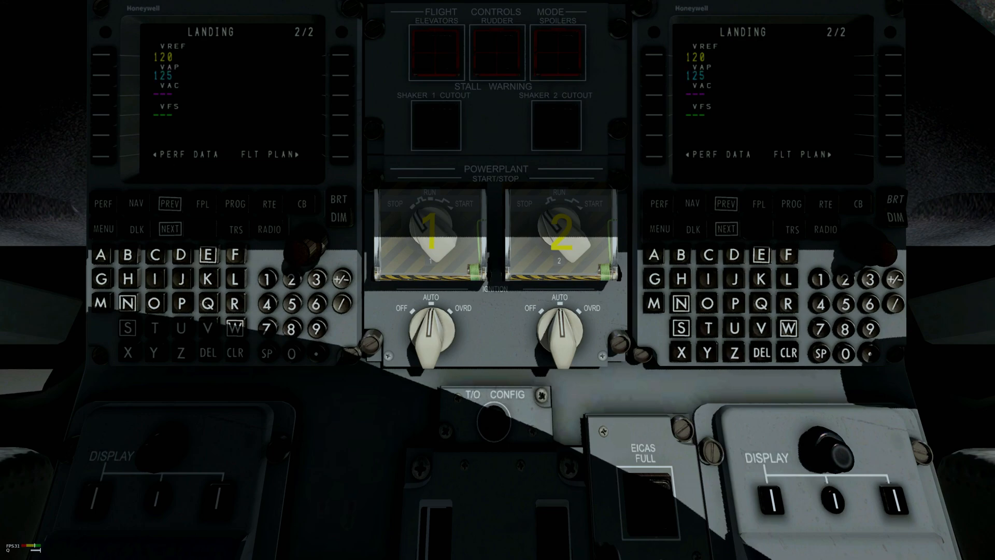
# Complete Landing page 2 with VREF 120, VAP 125, VAC 134 and VFS 184.
pyautogui.click(267, 278)
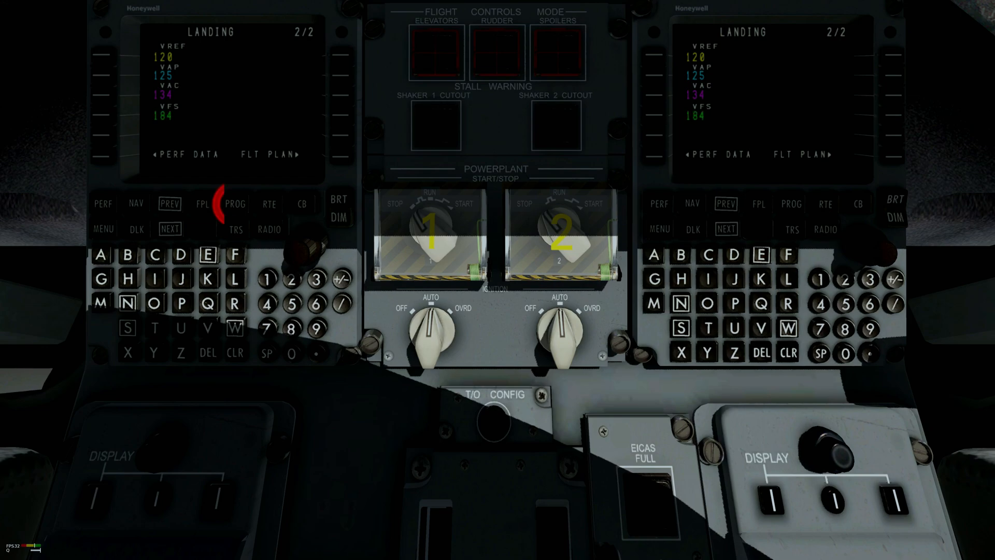
# Show Progress page 1/3: T/C 77 NM, N47E08 372 NM, LSGG 624 NM.
pyautogui.click(236, 205)
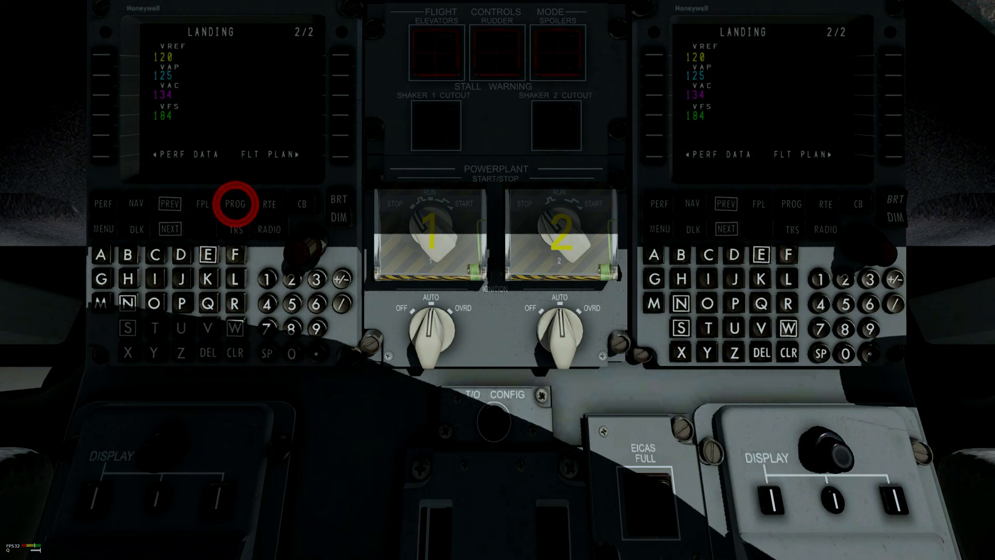
pyautogui.click(235, 203)
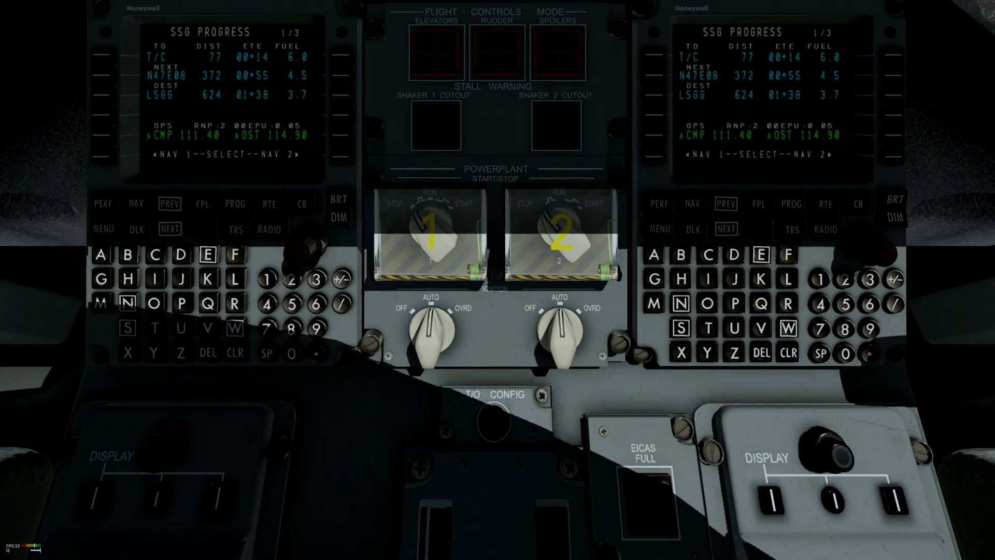